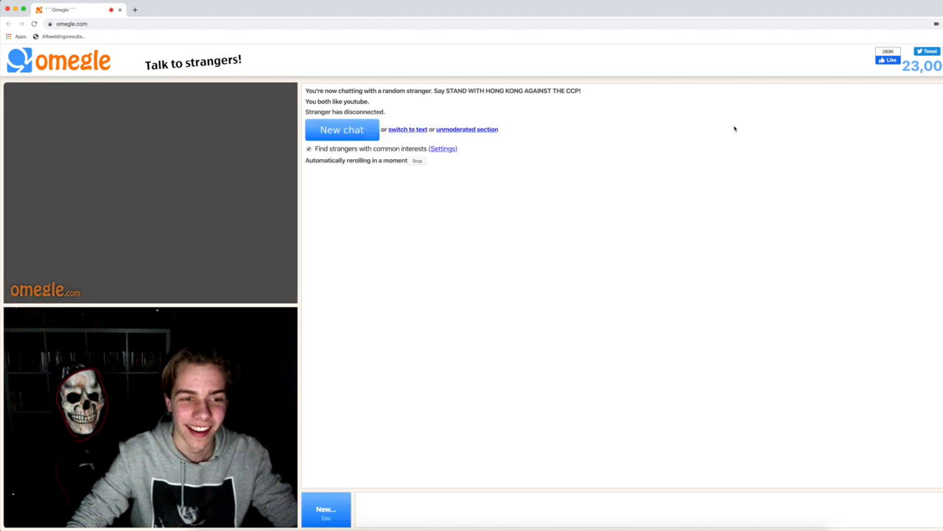
Start a new Omegle video chat with a random stranger who likes metal
click(341, 129)
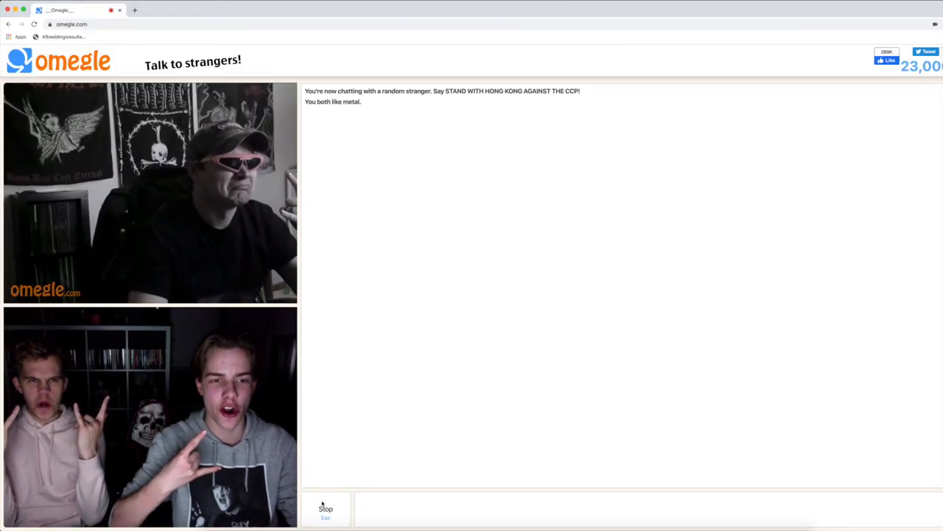
Skip past the metal fan to strangers sharing YouTube and TikTok interests
click(326, 509)
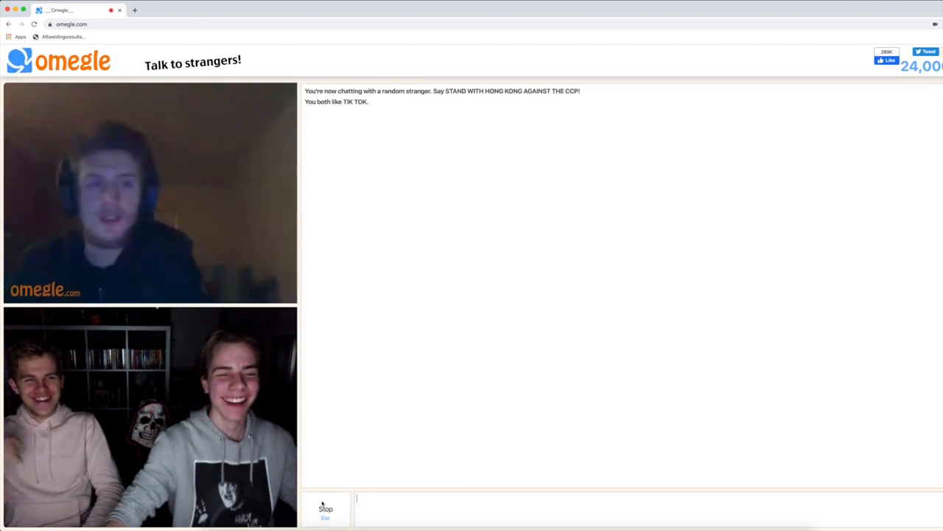
click(325, 508)
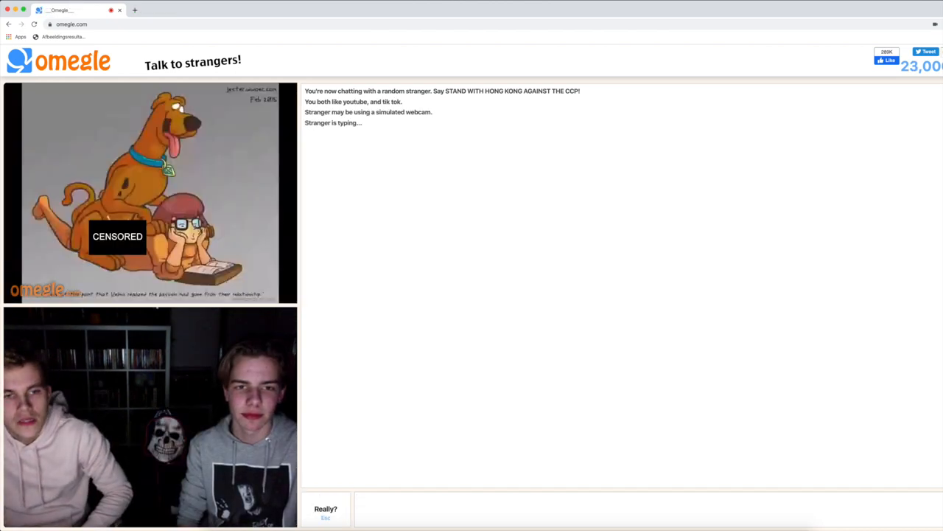
Skip to a new stranger who shares the Slayer interest
click(325, 511)
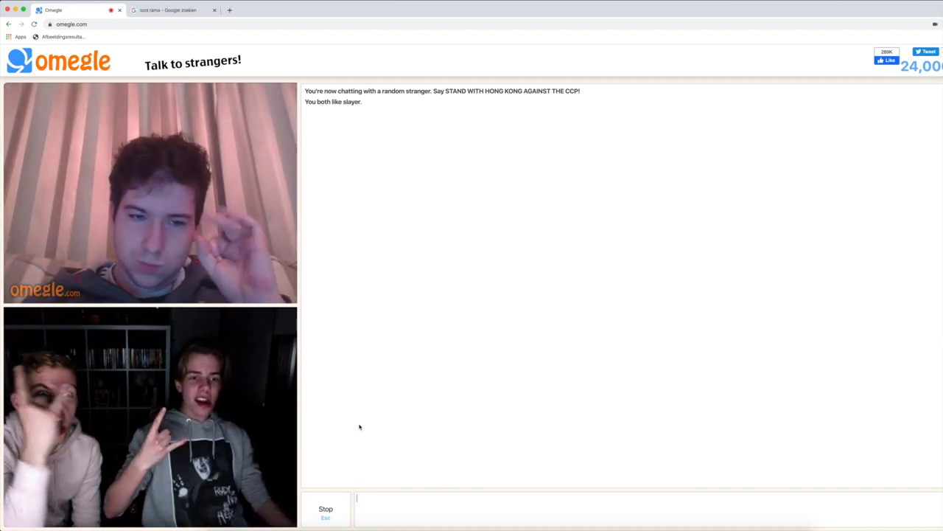
click(325, 510)
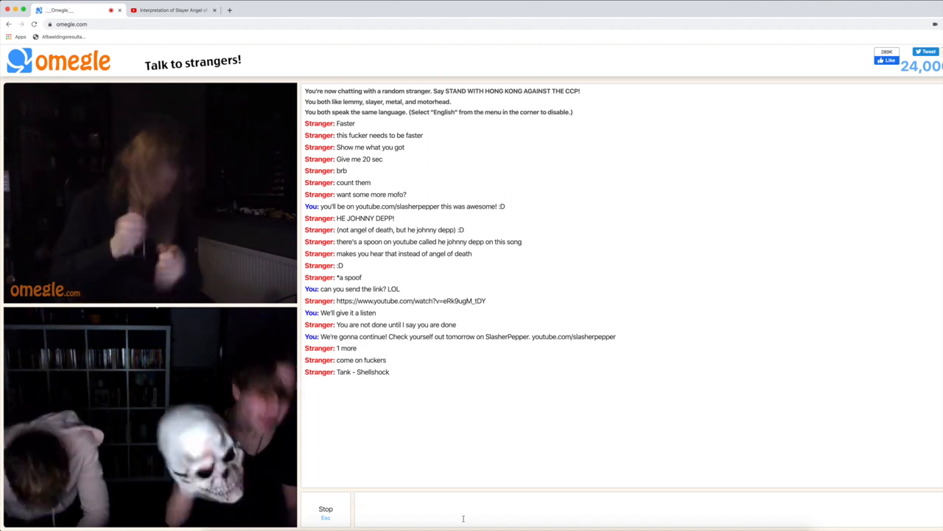
click(325, 511)
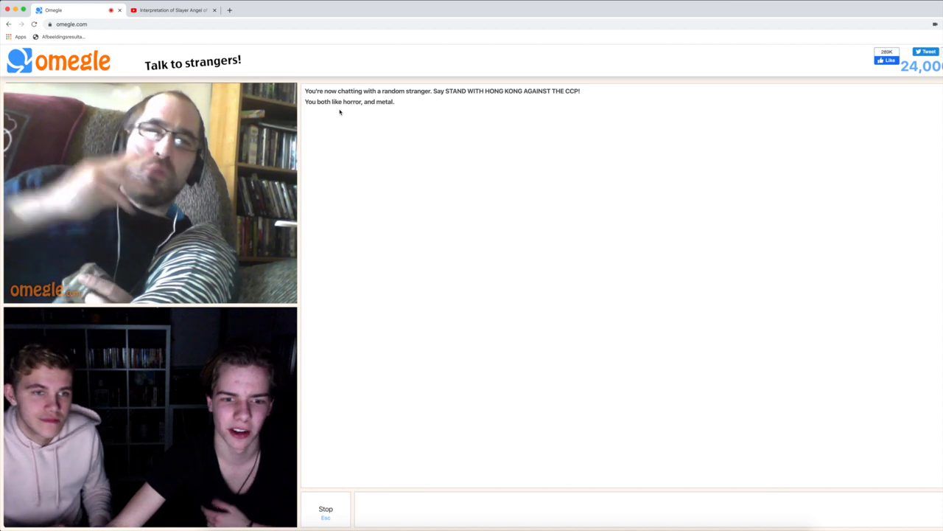
text(https://www.youtube.com/slasherpepper)
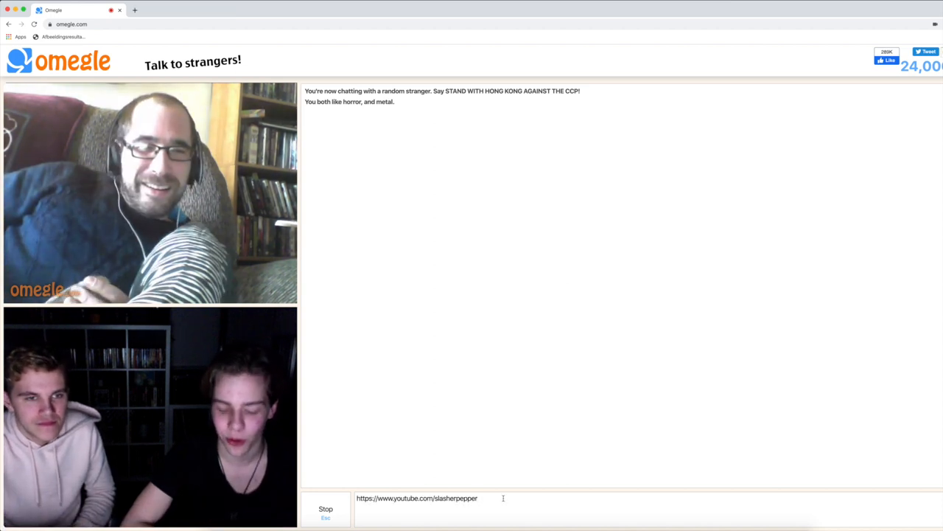